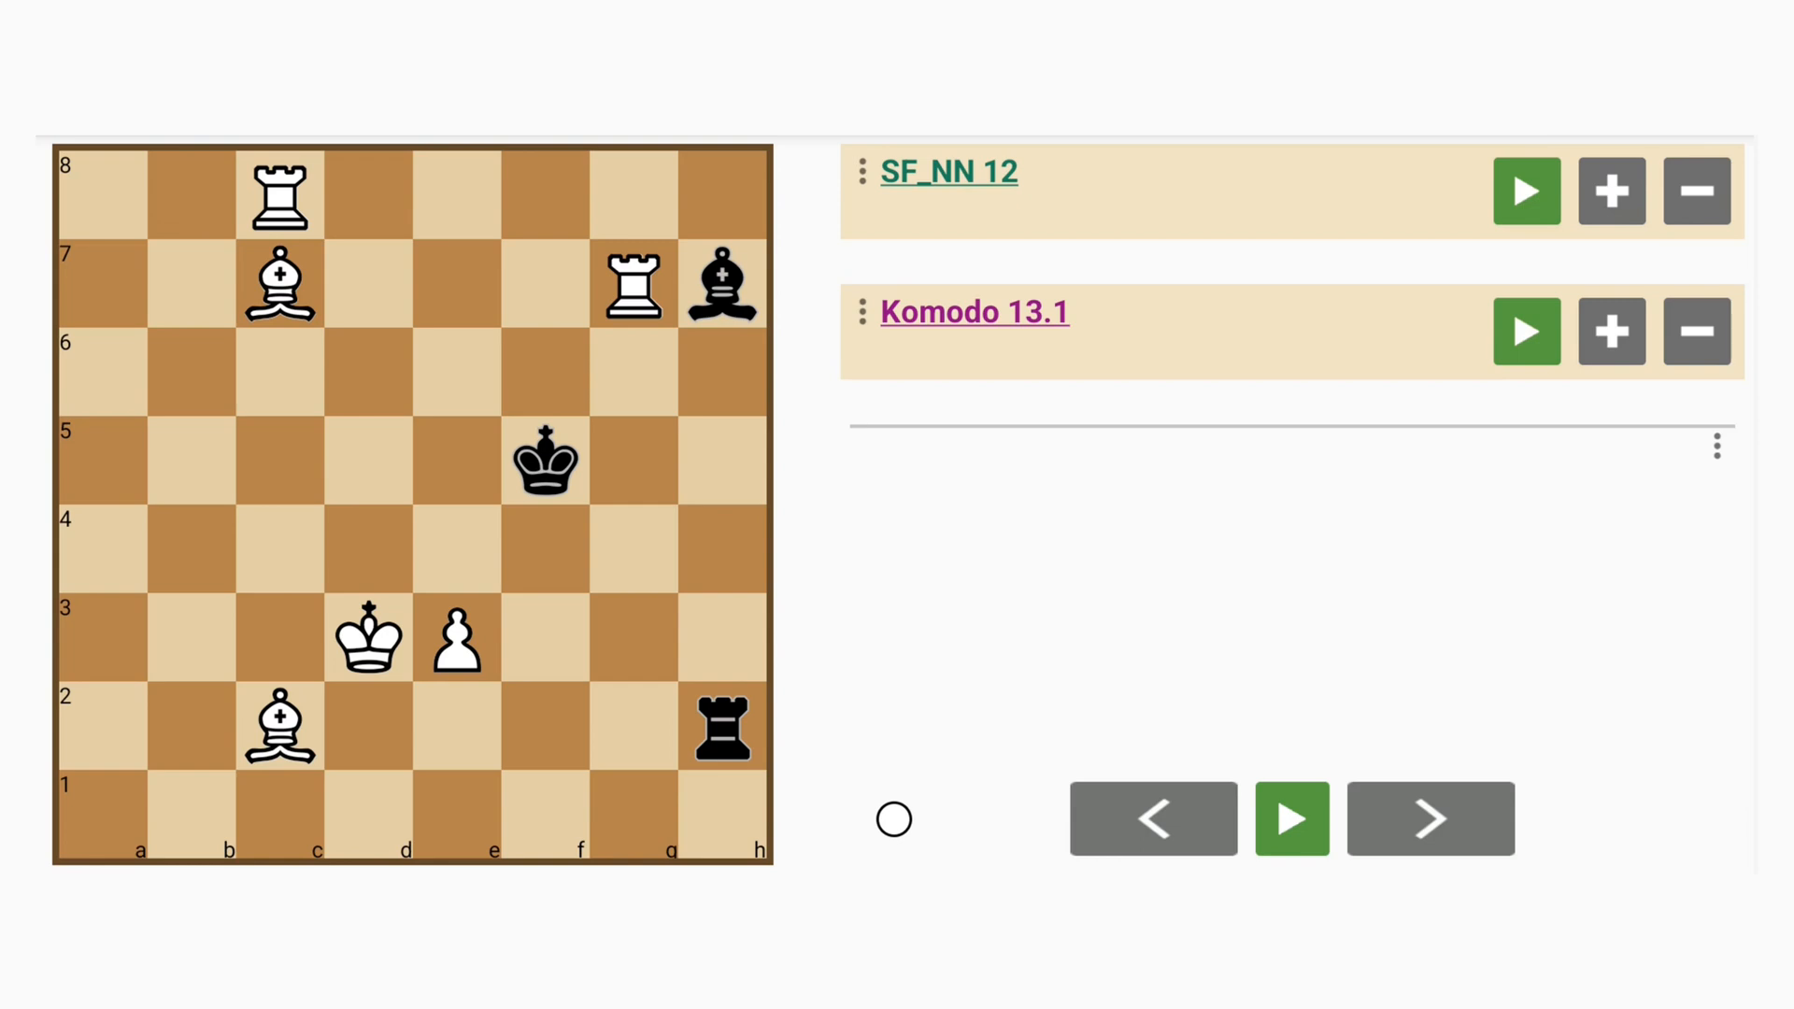
# - Play the line 1. Bxh2 Bg6 2. Rc6 Kg4+ 3. Rcxg6+ Kh5 4. Bd1+ Kh4 5. Rh7# to mate
pyautogui.click(277, 282)
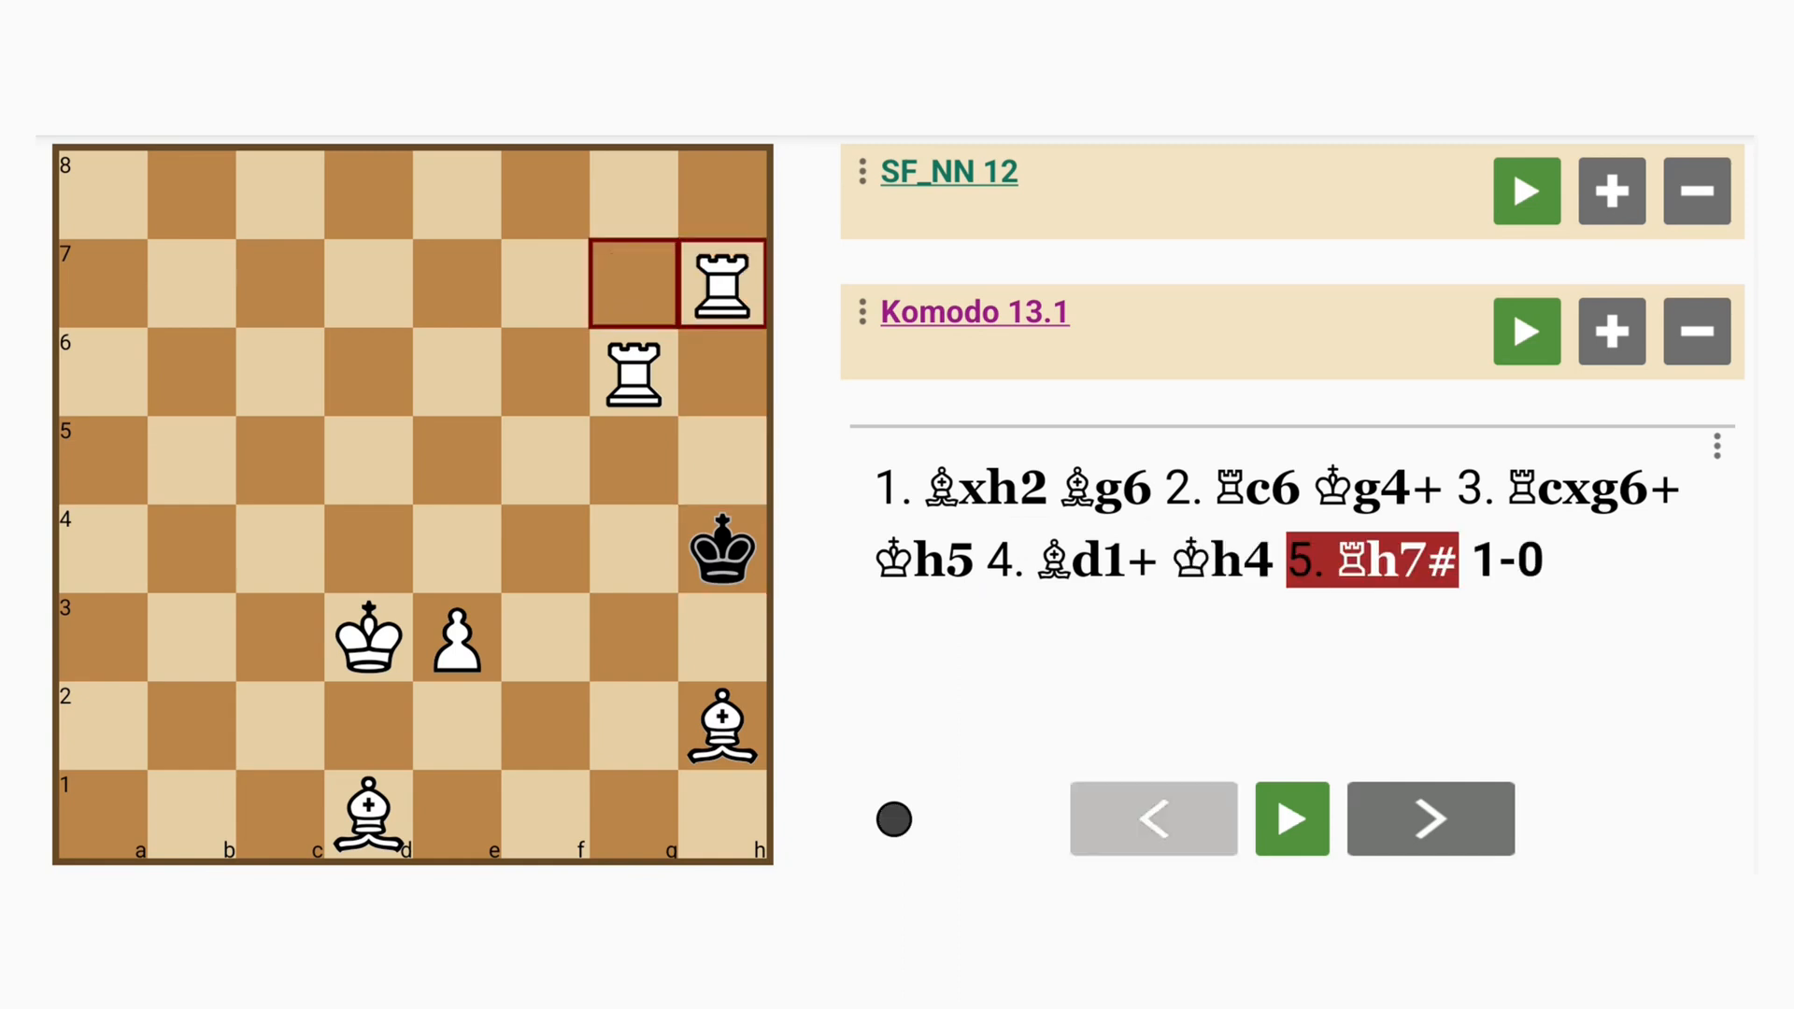
# - Return to the start position and run SF_NN 12 and Komodo 13.1 analysis for the Kd4+ line
pyautogui.click(1154, 819)
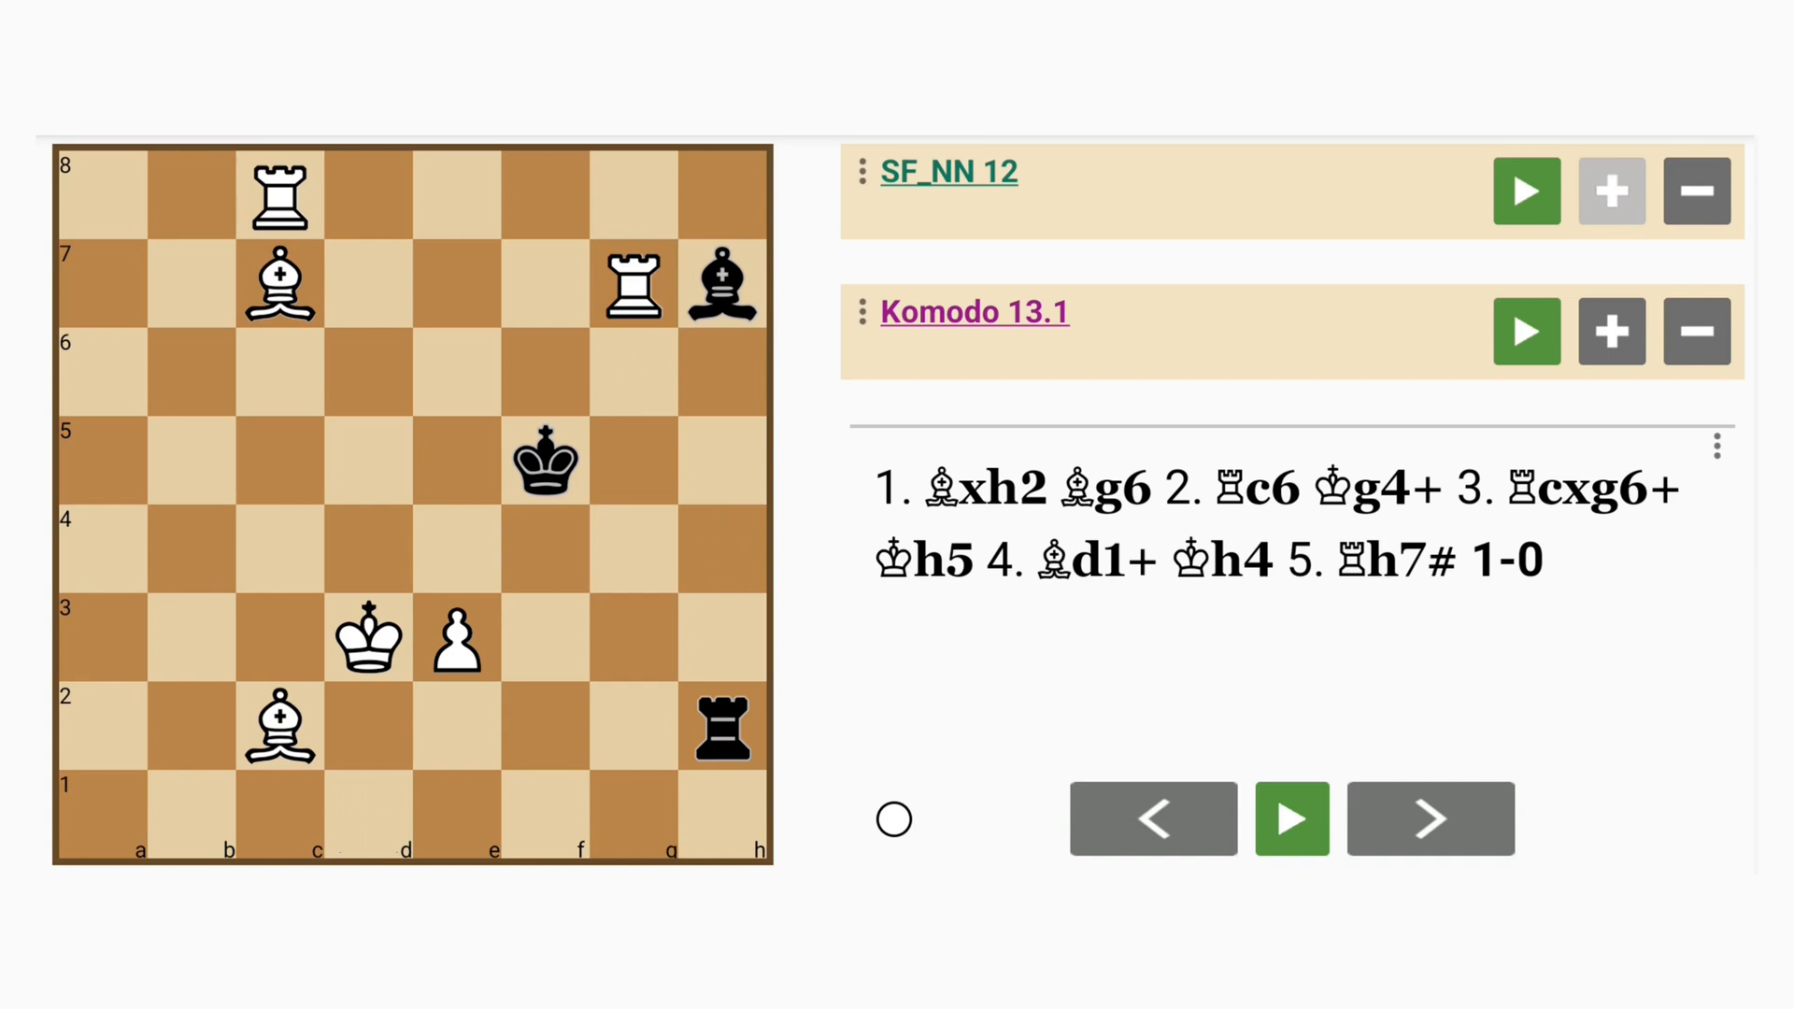
pyautogui.click(1525, 191)
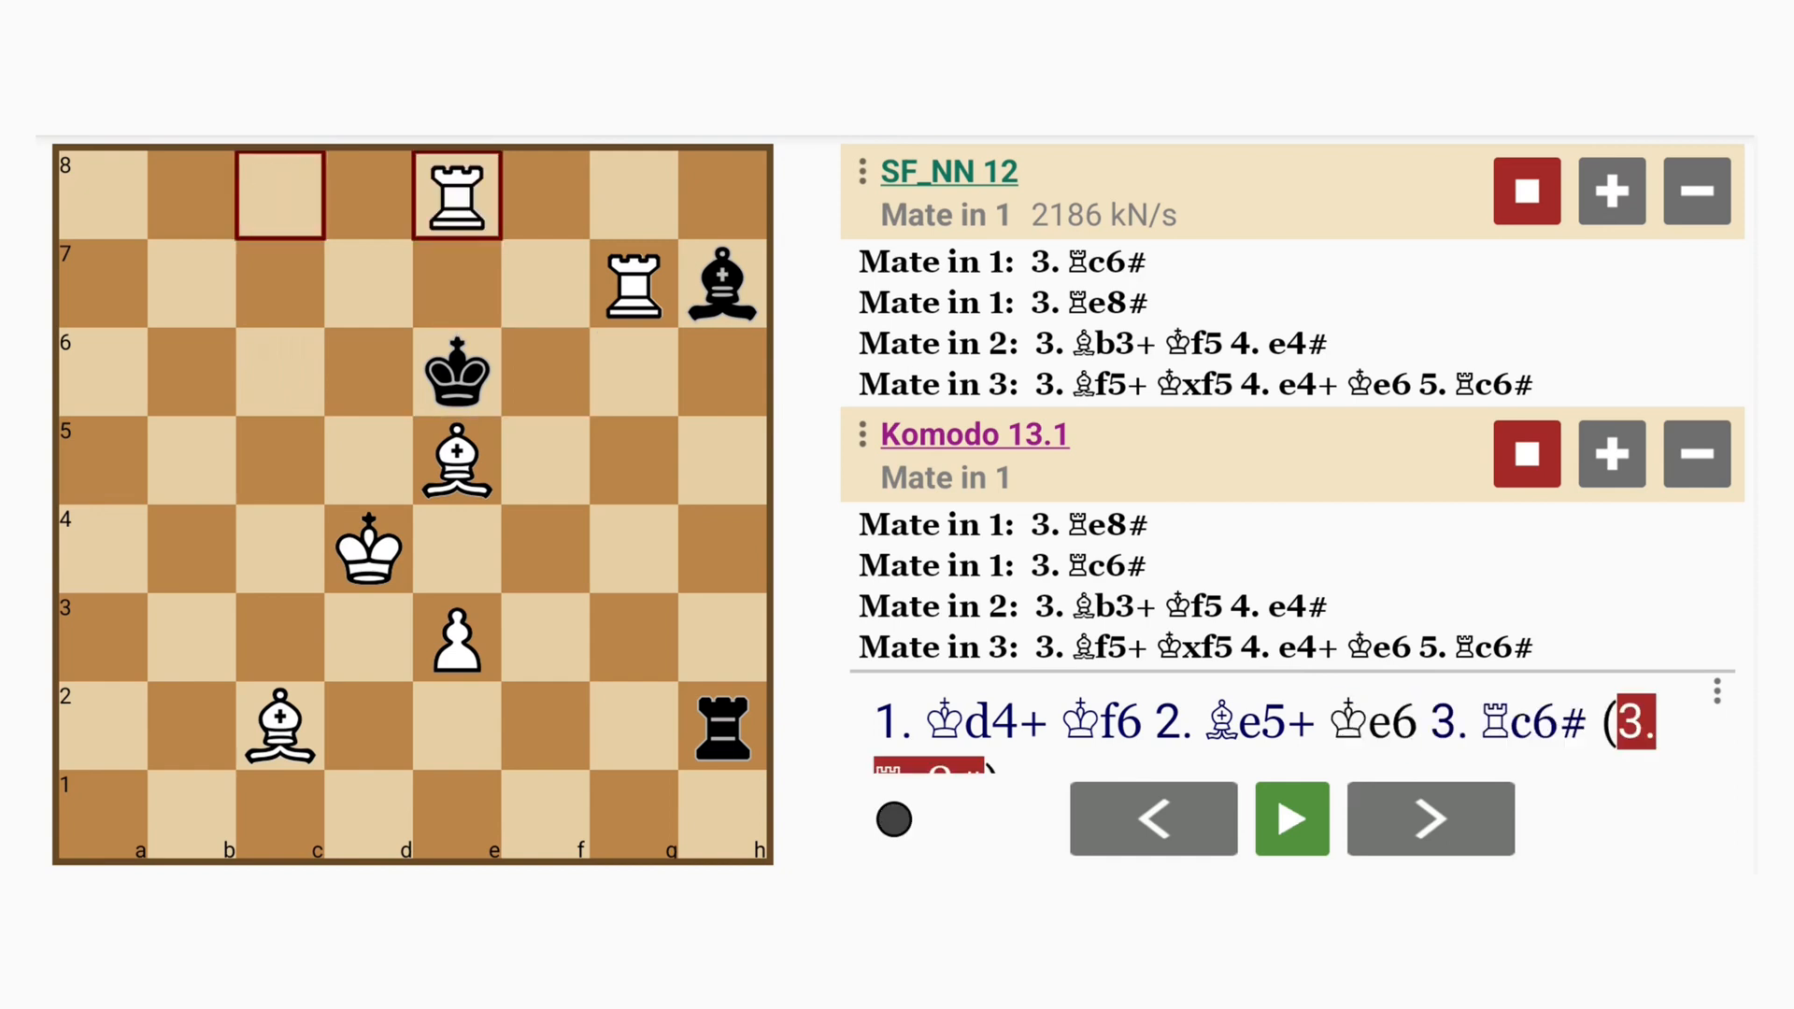
# - Go back to Black's first reply to add the 1... Rxc2 2. e4+ sideline
pyautogui.click(1153, 819)
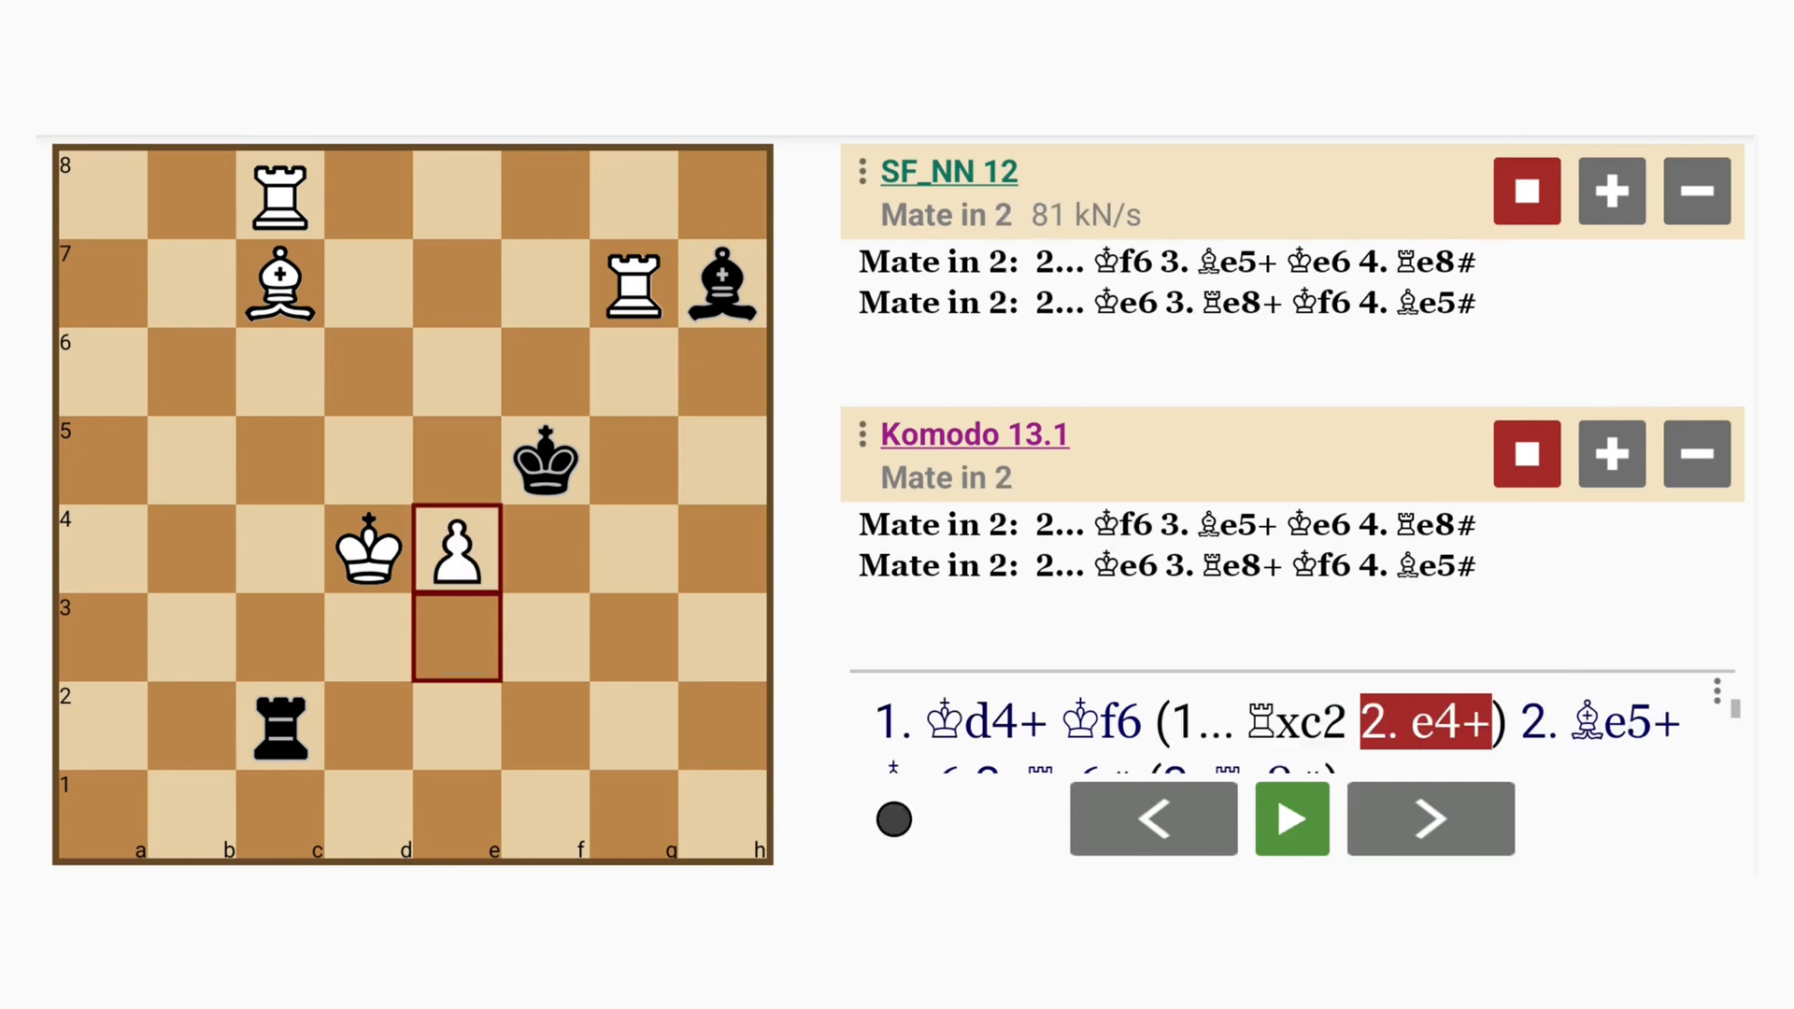
# - Extend 1... Rxc2 with mates 3. Be5+ Ke6 4. Re8# and 2... Ke6 3. Re8+ Kf6 4. Be5#
pyautogui.click(1430, 819)
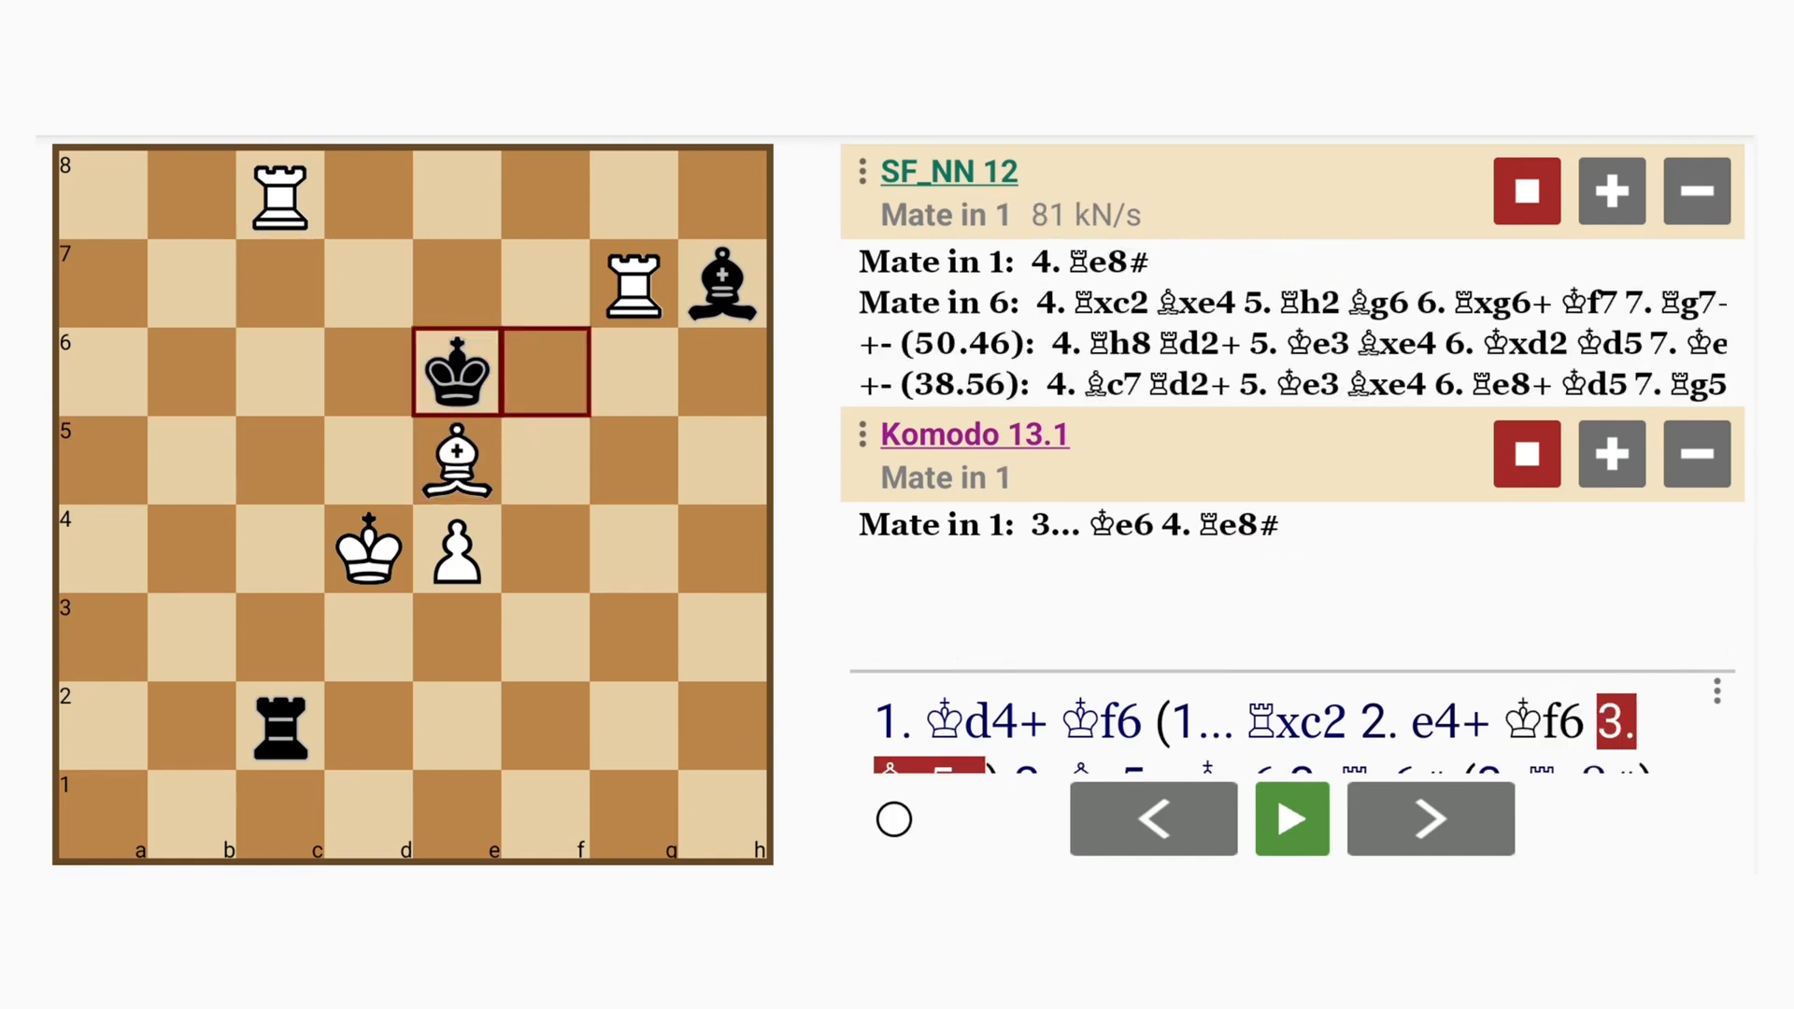
pyautogui.click(1430, 818)
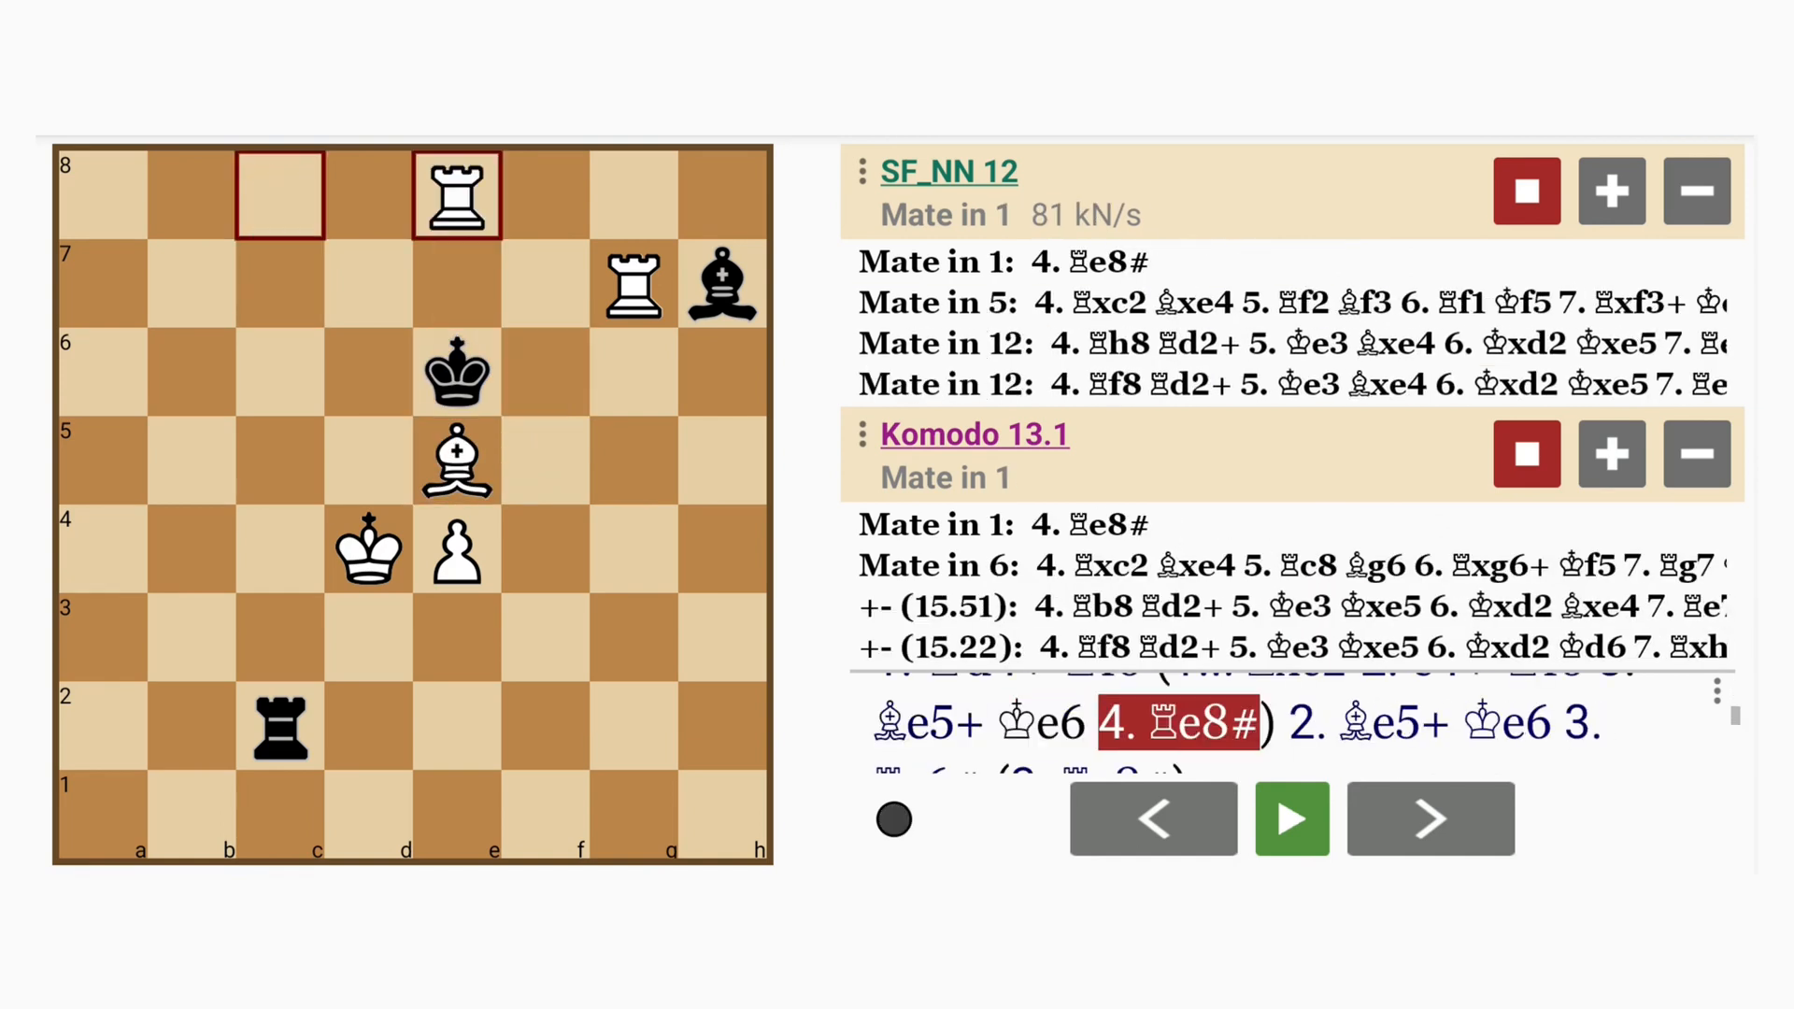
pyautogui.click(1428, 818)
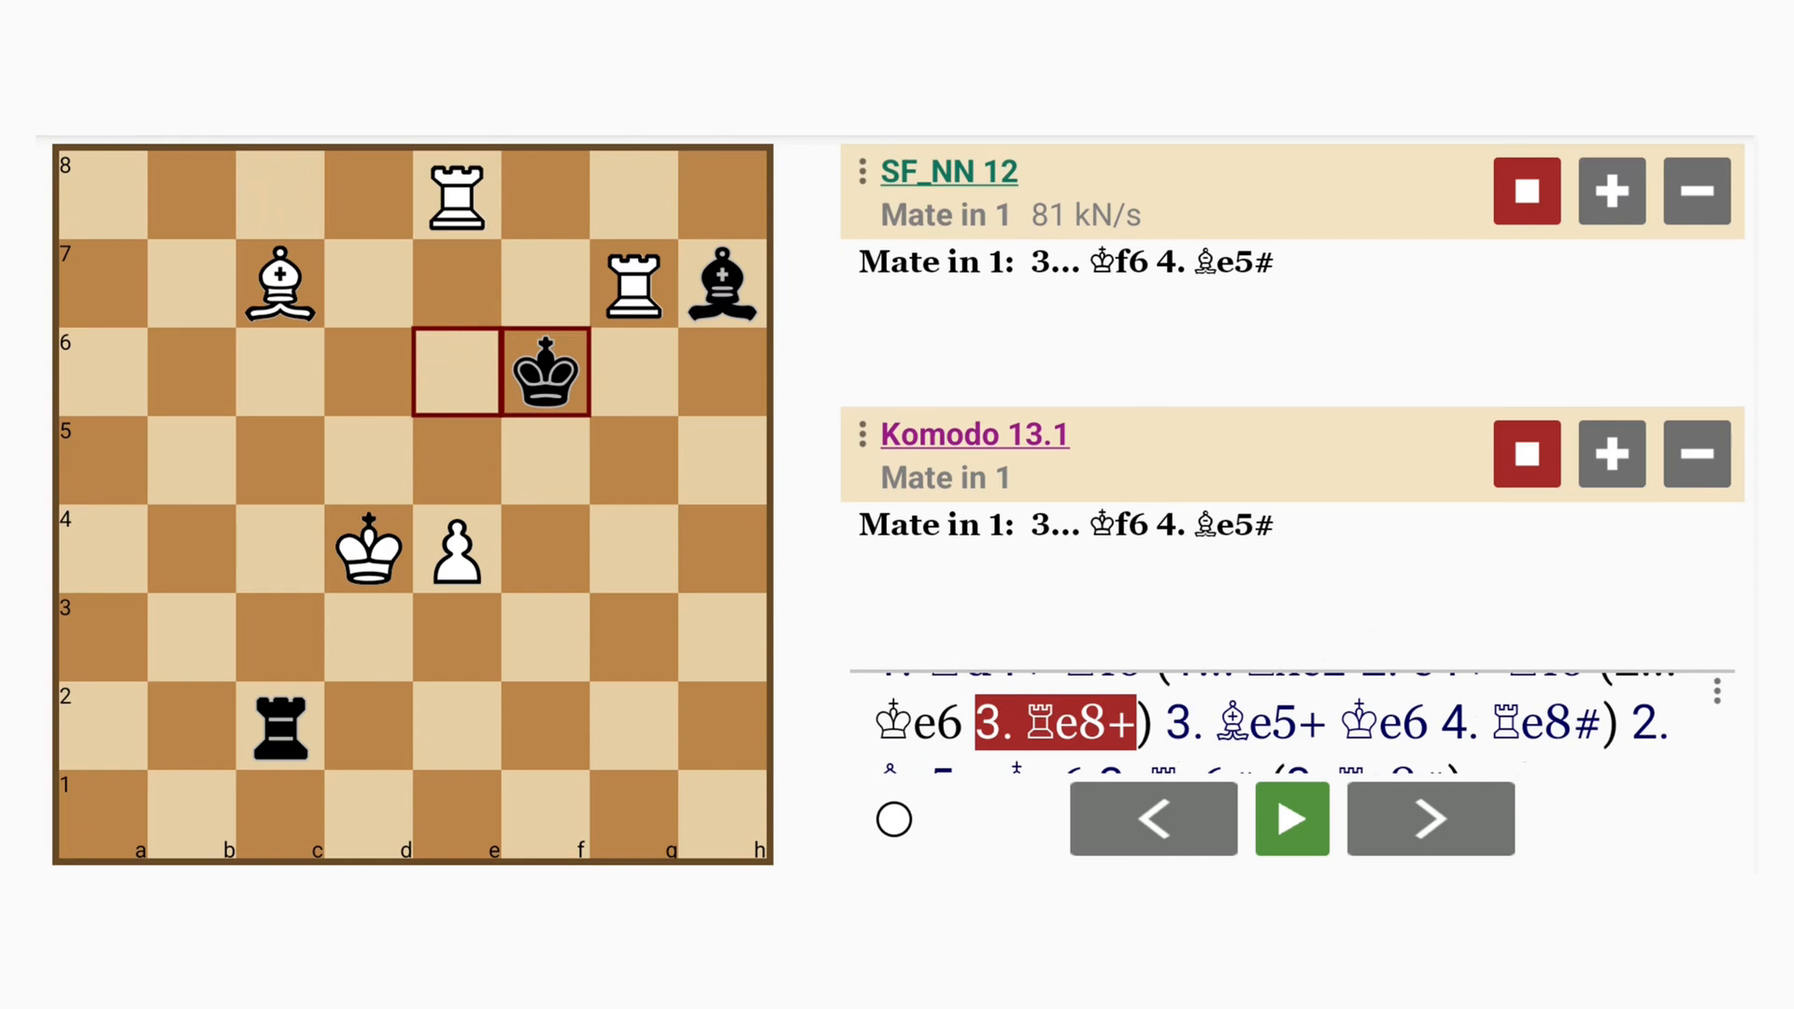
pyautogui.click(1430, 819)
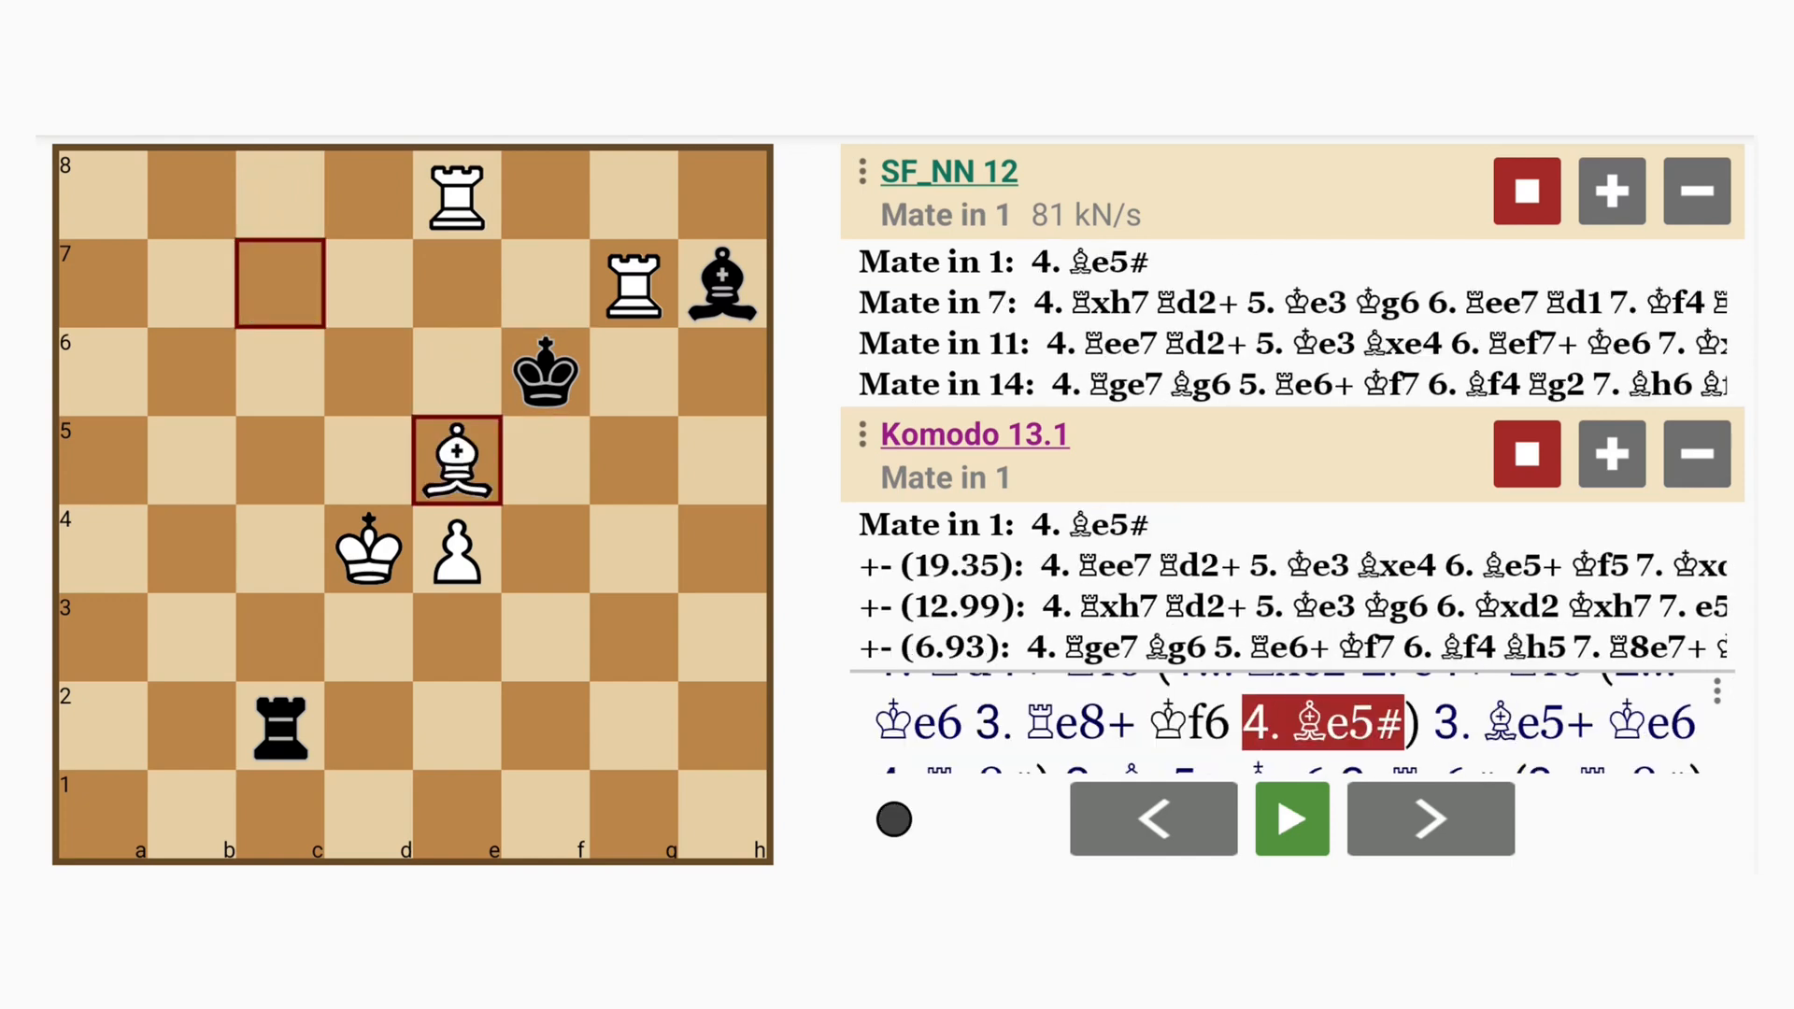
pyautogui.click(1151, 818)
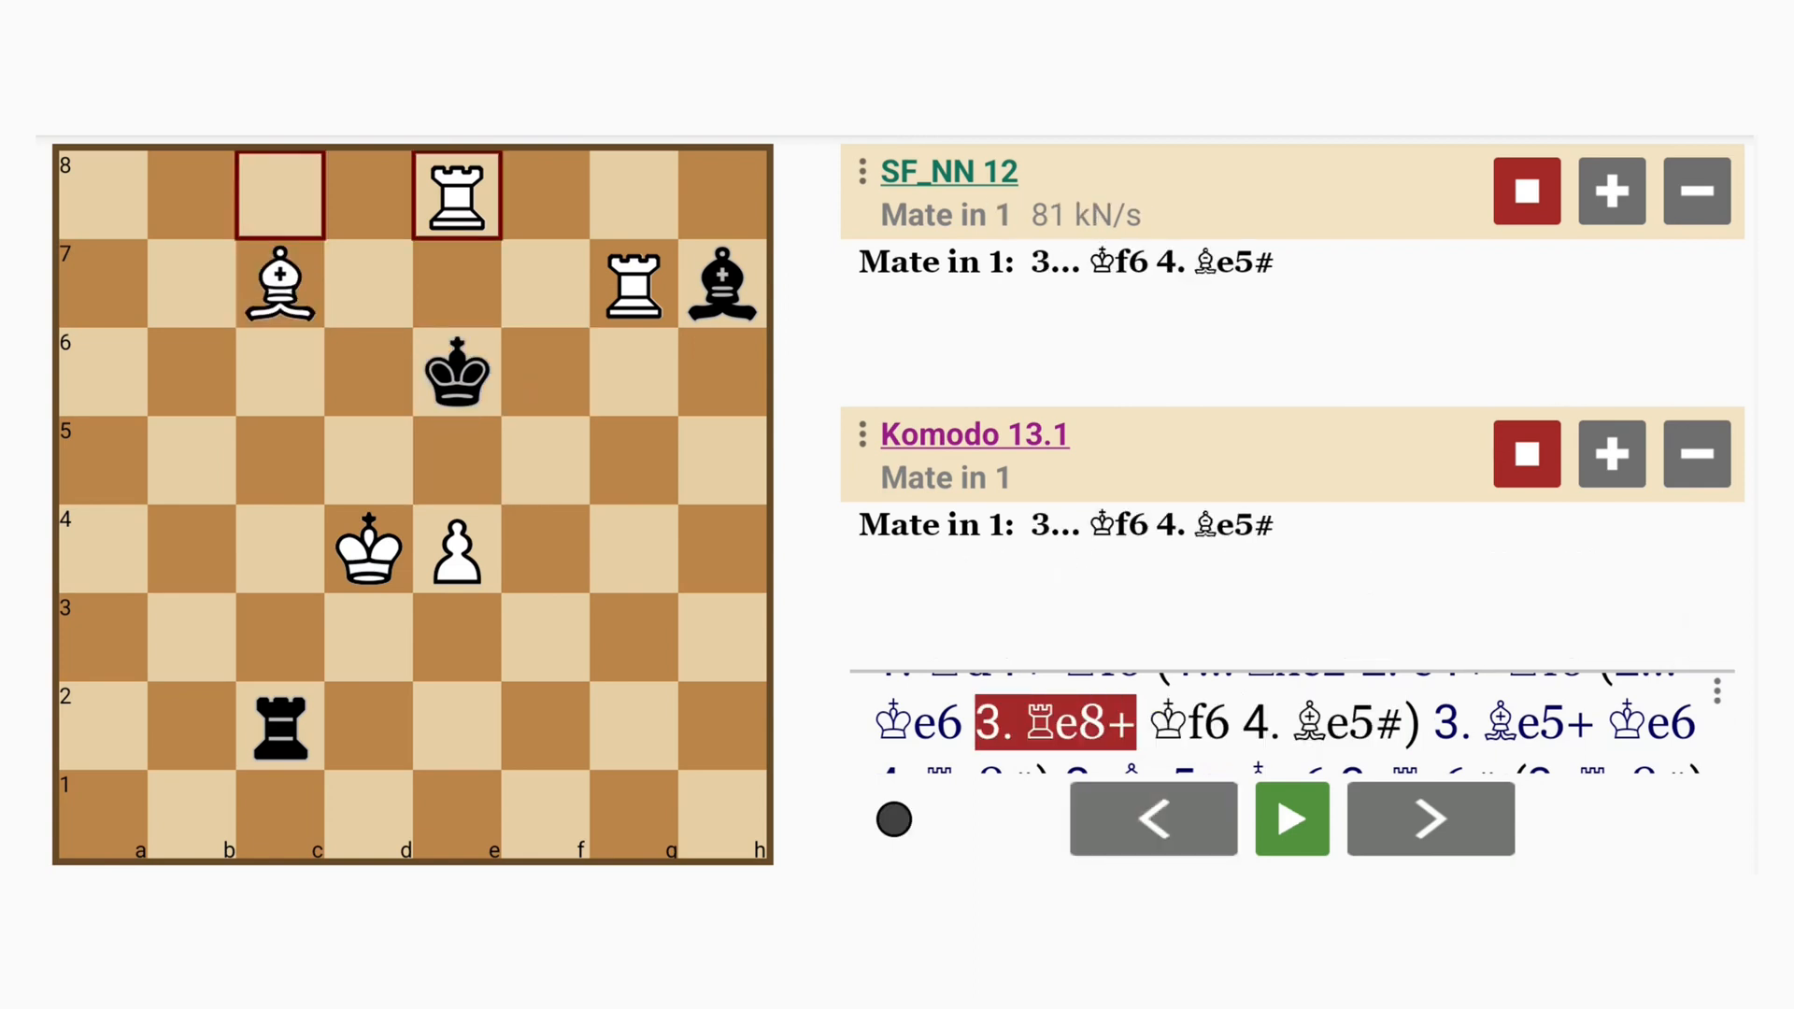